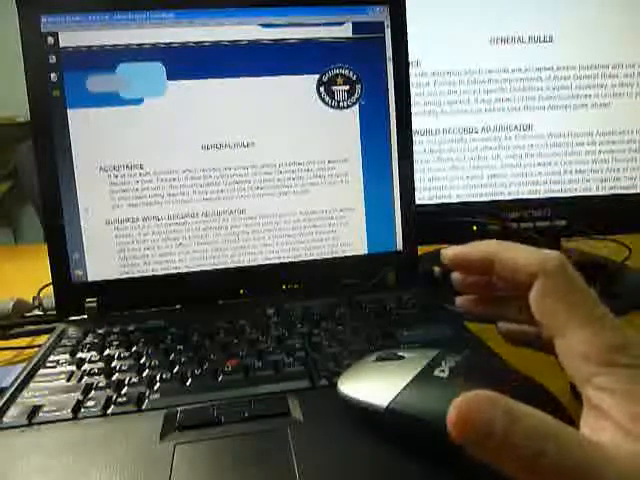
mouse_move(430, 380)
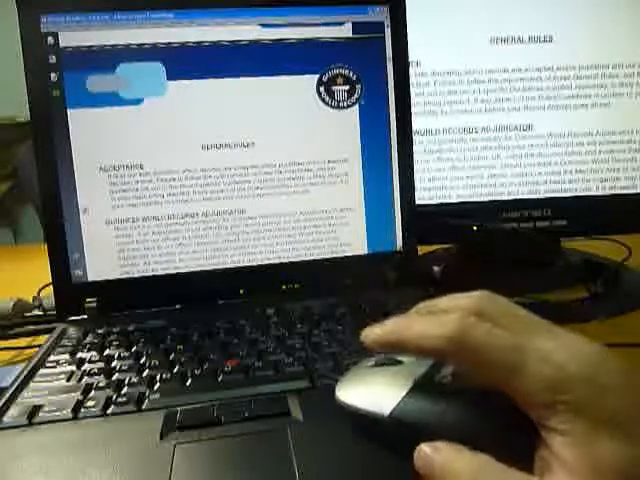